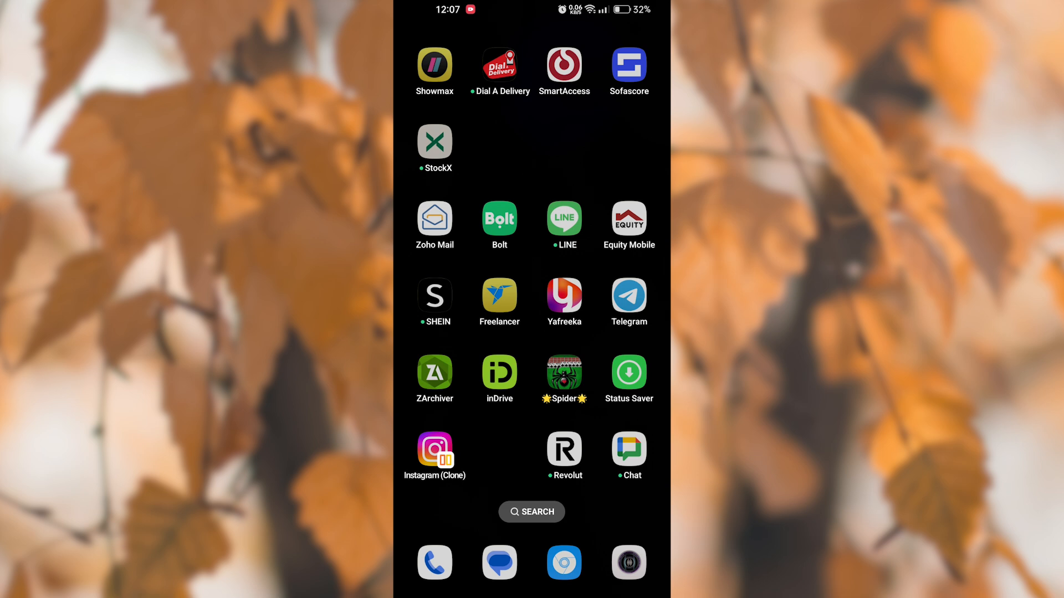
Launch the Instagram clone and start editing the skeleton-hand rose post's info from its options menu.
left_click(435, 449)
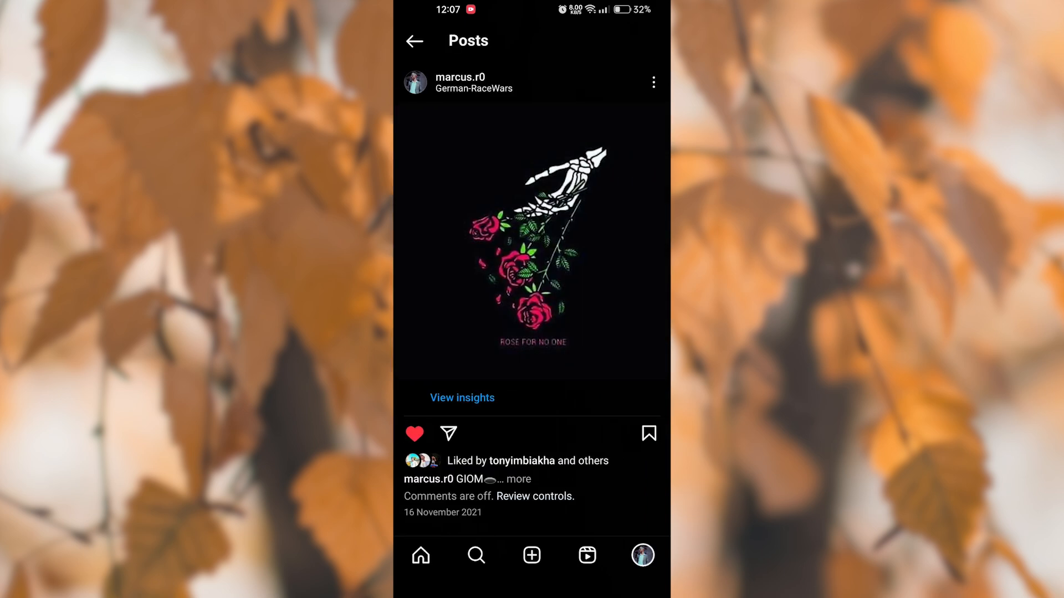
left_click(652, 82)
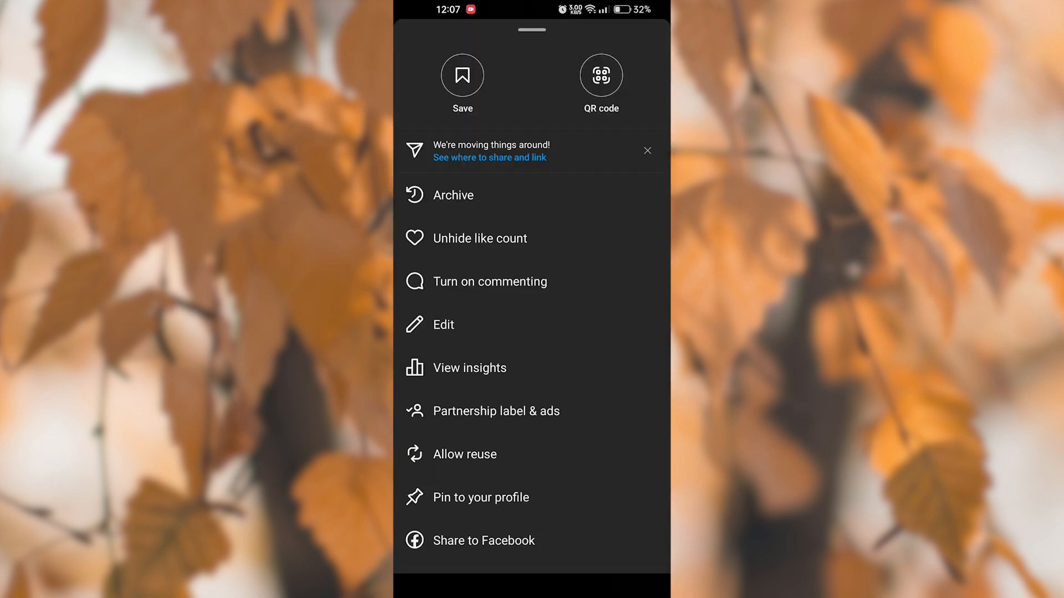
left_click(442, 324)
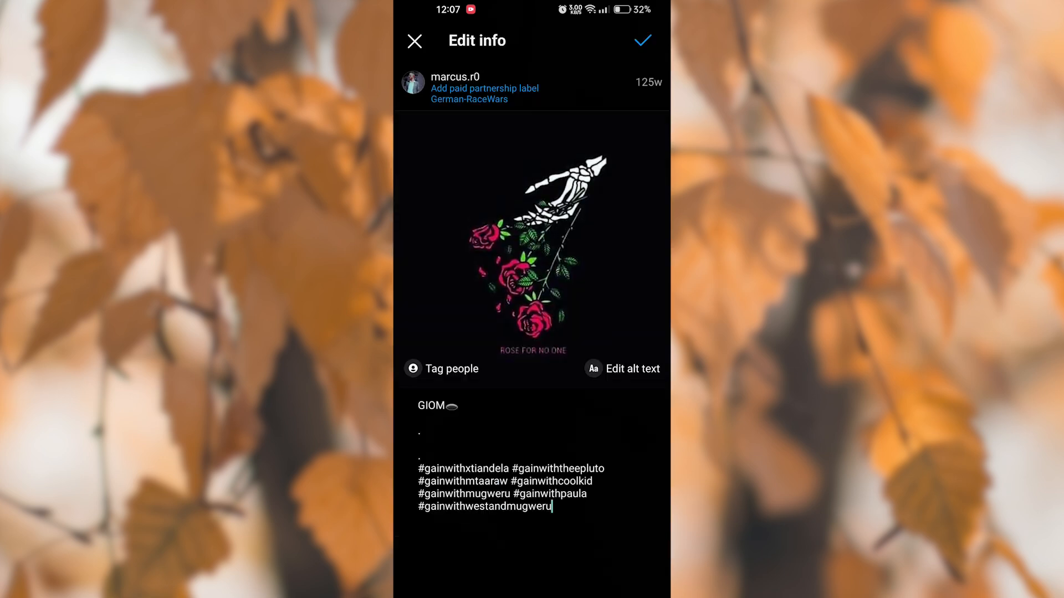
Clear the post's location tag, save the edited info and return to the rose post.
left_click(484, 505)
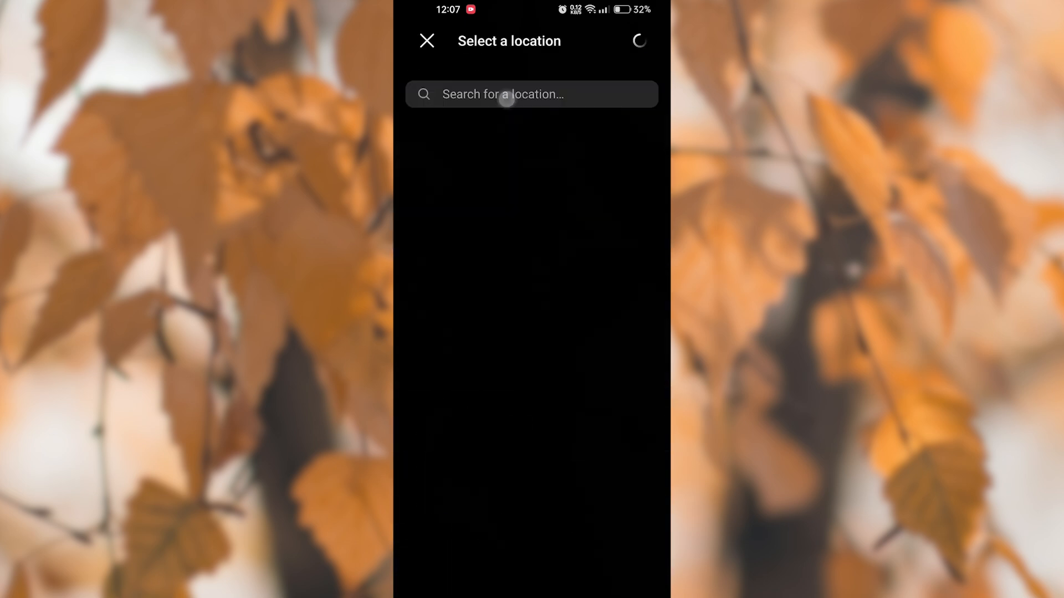
left_click(426, 41)
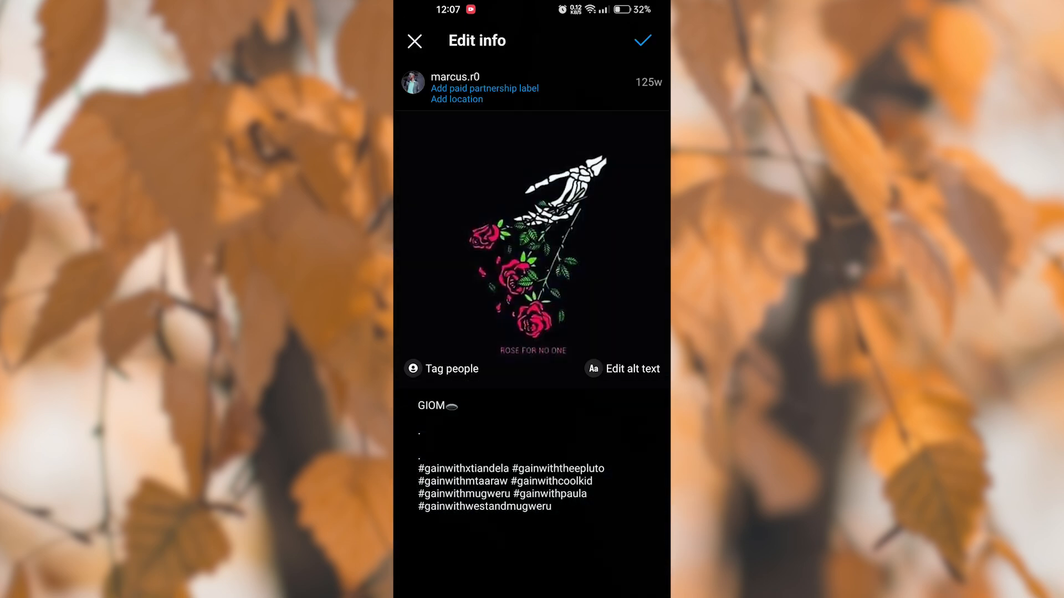
left_click(642, 41)
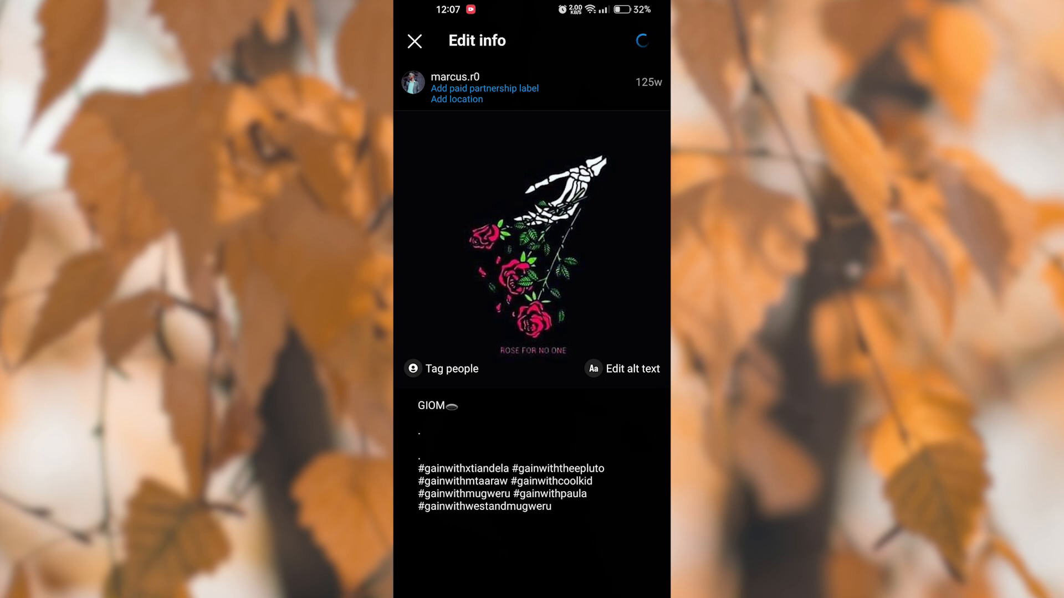
left_click(413, 41)
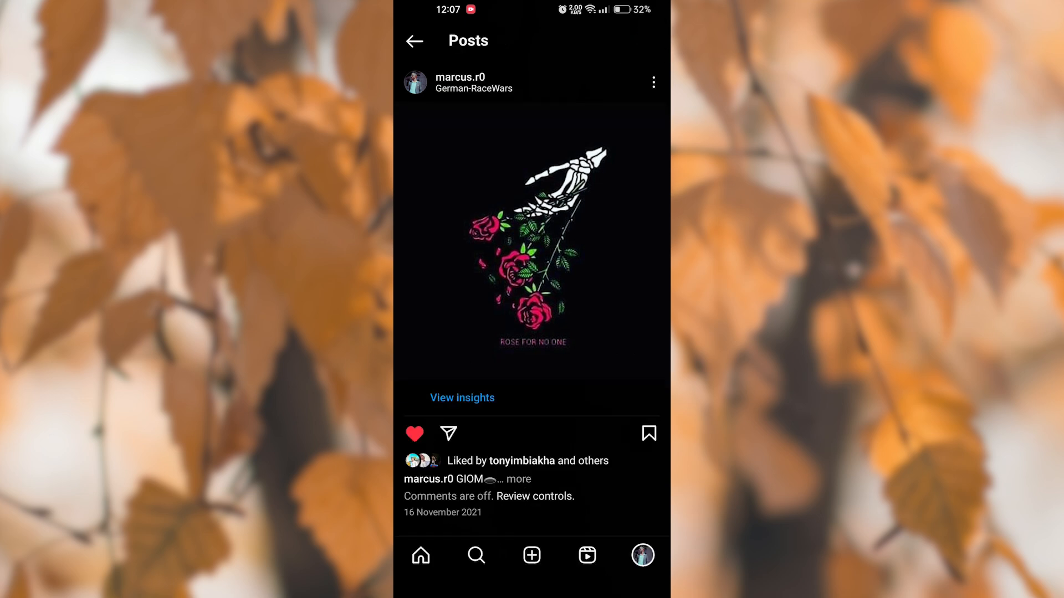